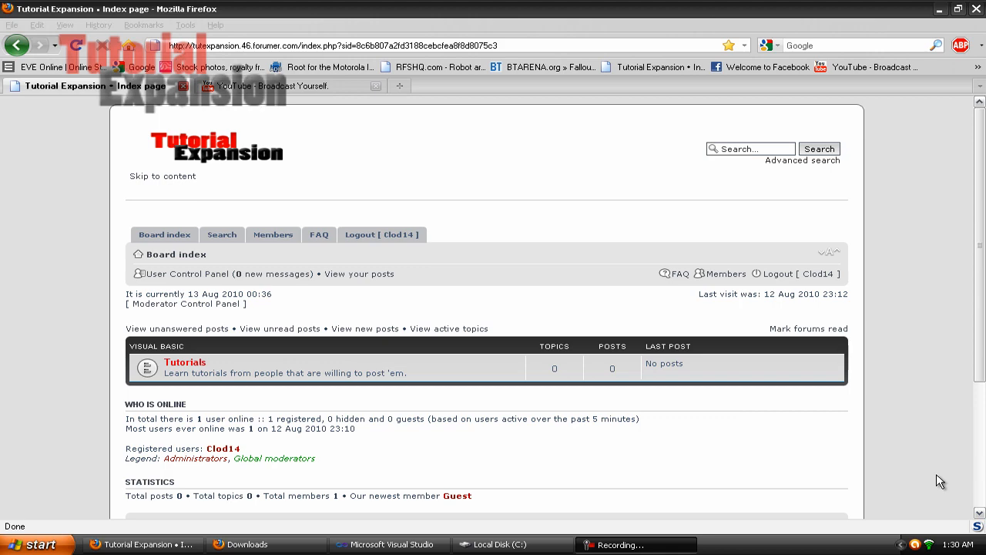
Step: Bring Visual Studio forward, showing its New Project dialog over the Firefox forum page
{"action": "left_click", "coordinate": [388, 544]}
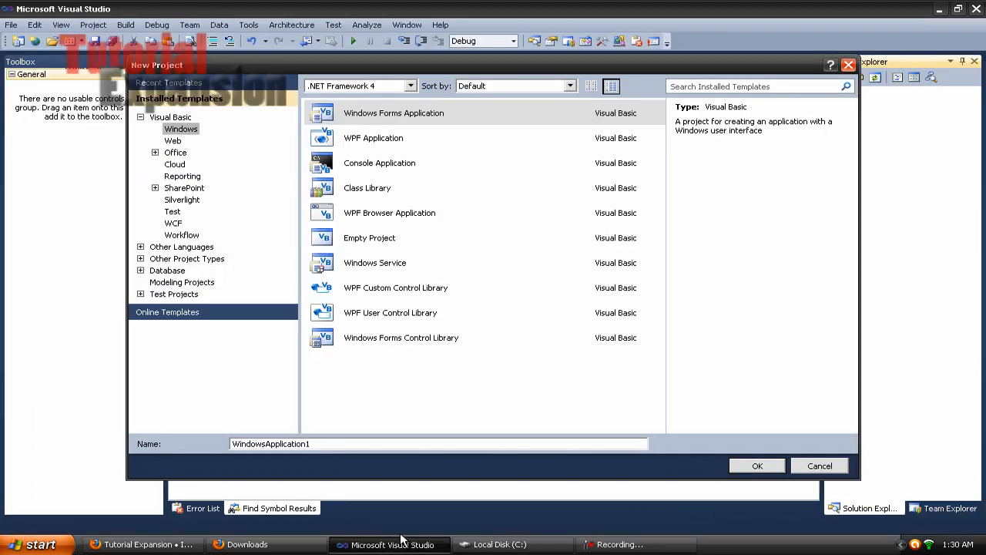
Step: Create a Windows Forms project whose button's click handler runs MsgBox("hello"), then start it
{"action": "left_click", "coordinate": [757, 465]}
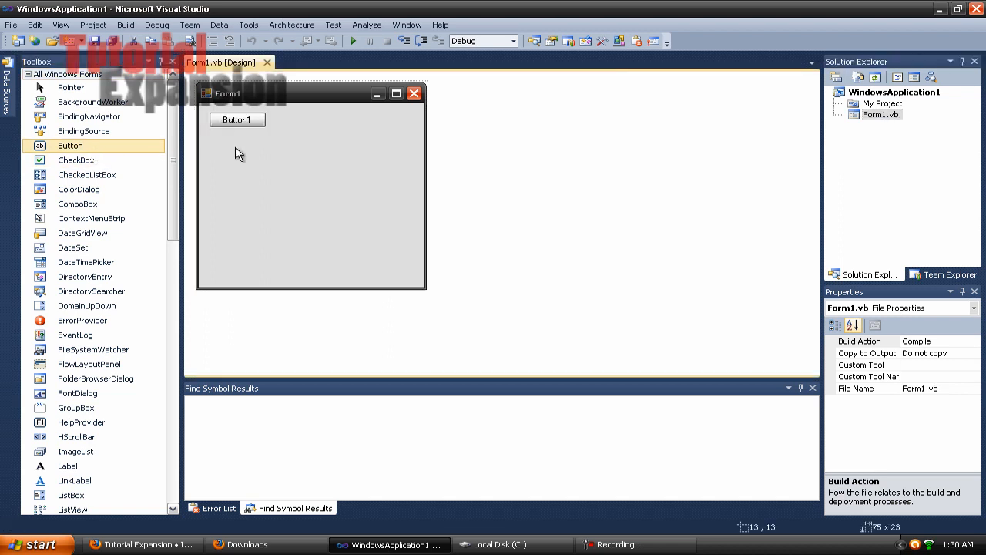
{"action": "left_click", "coordinate": [237, 121]}
{"action": "type", "text": "asd"}
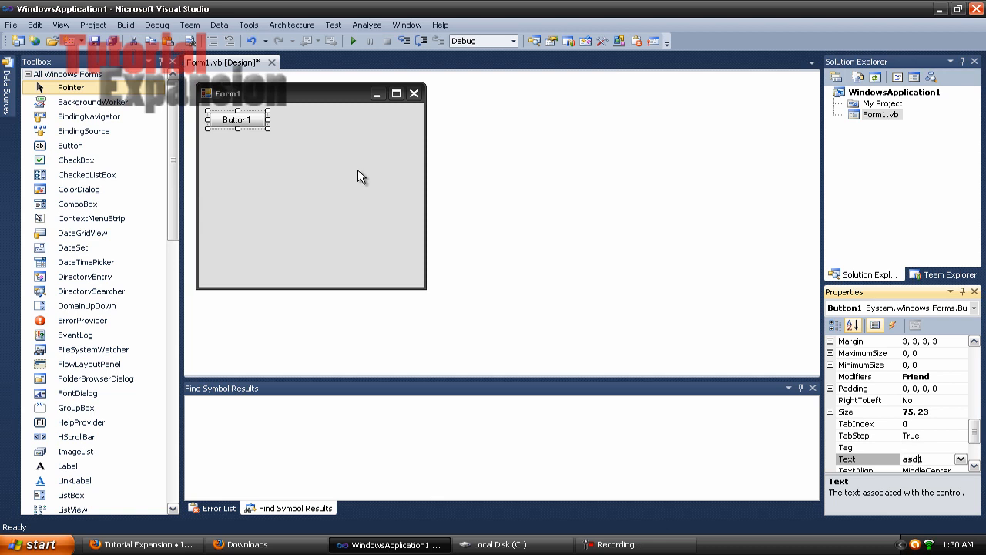
{"action": "double_click", "coordinate": [235, 120]}
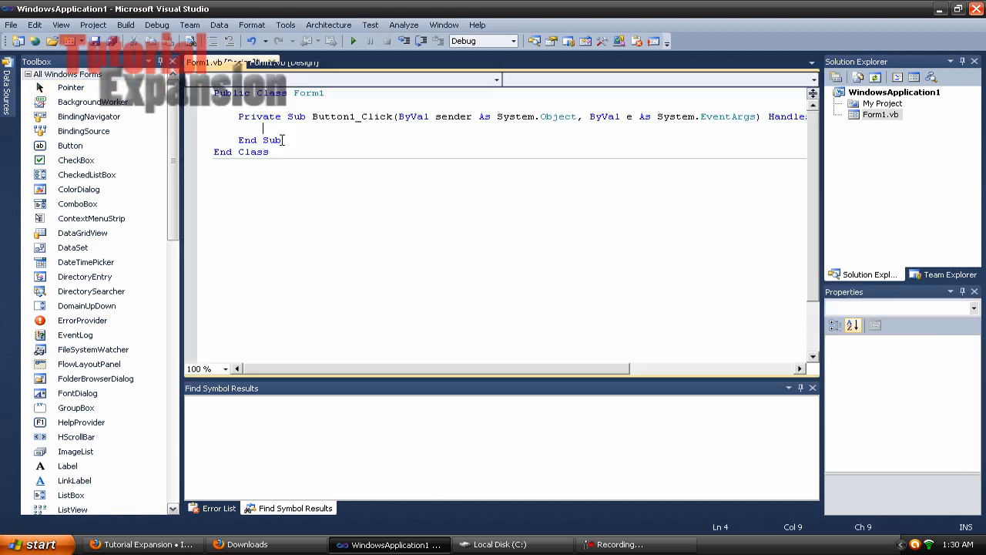
{"action": "type", "text": "msgbox"}
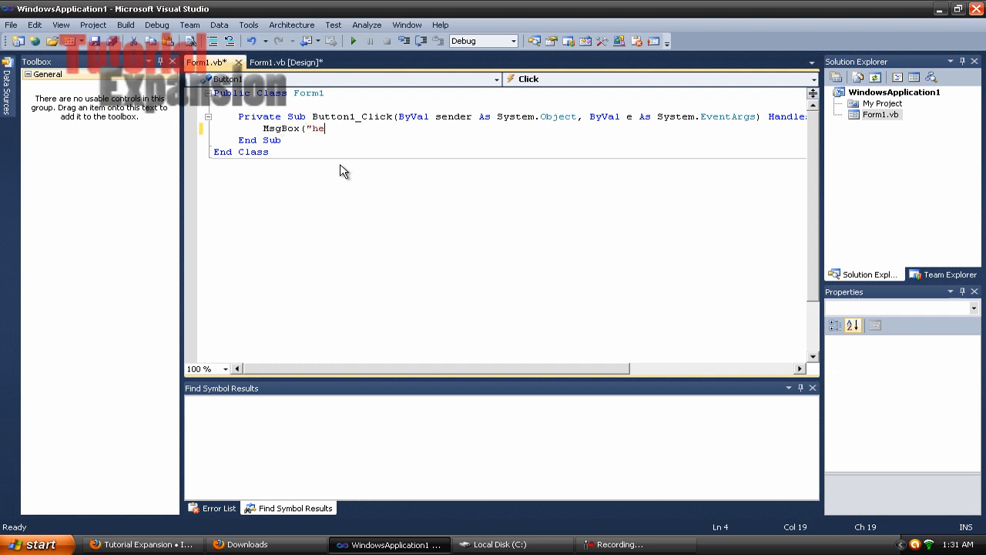
{"action": "type", "text": "llo\")"}
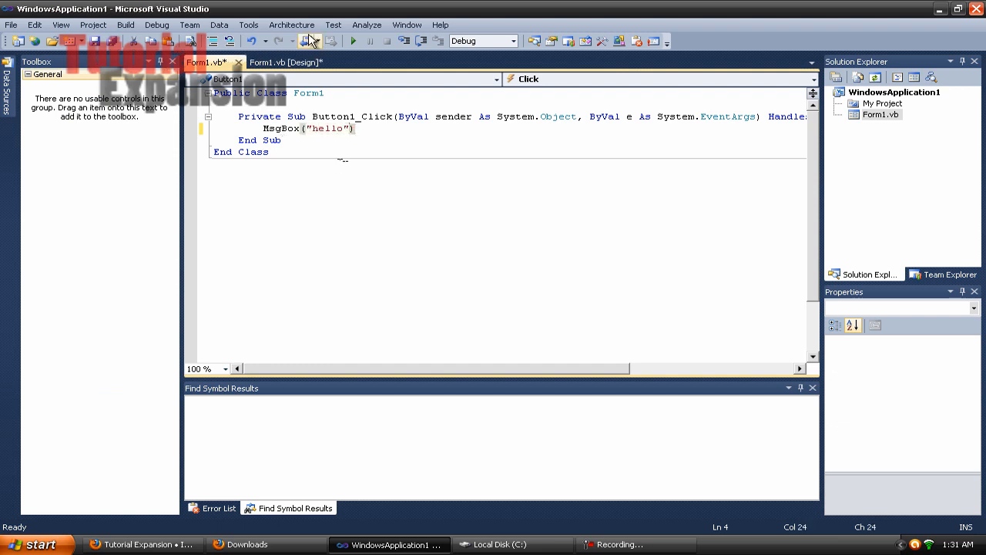
{"action": "left_click", "coordinate": [287, 61]}
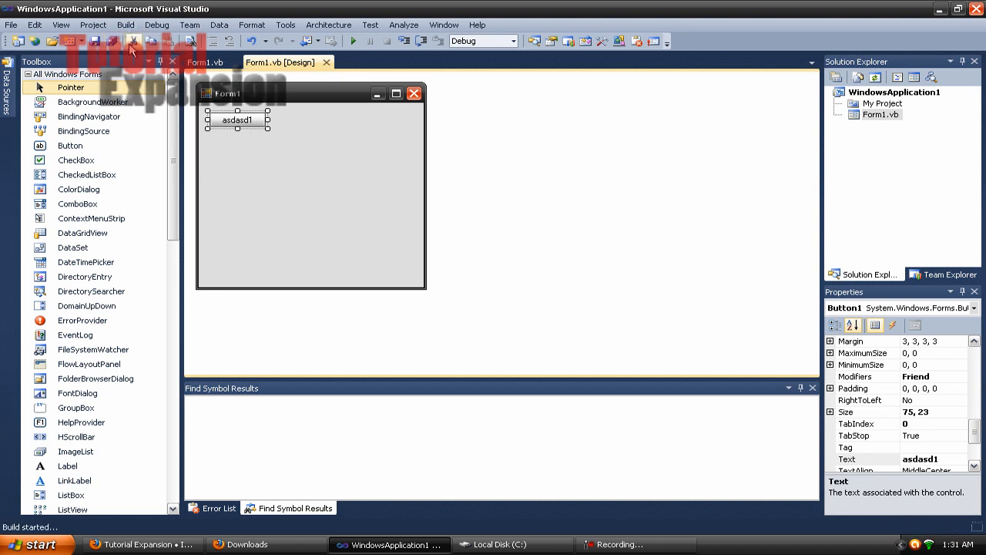
Step: Save the project and solution under the name services, then bring up the Start menu
{"action": "left_click", "coordinate": [114, 40]}
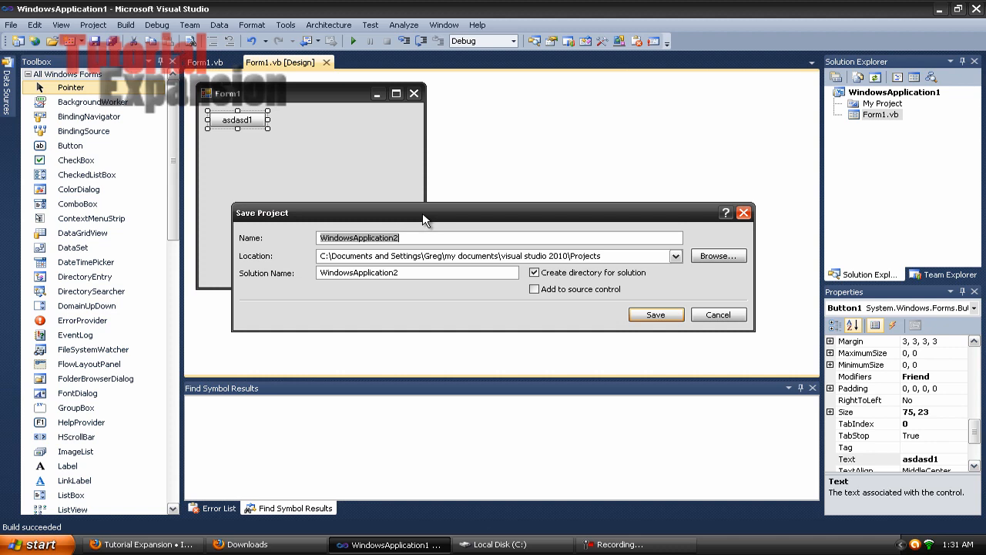
{"action": "type", "text": "services"}
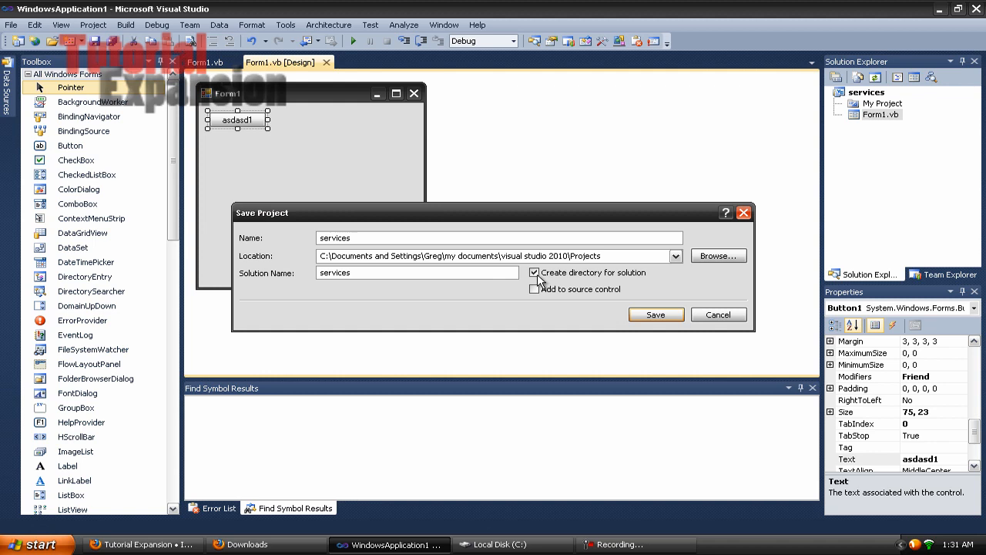
{"action": "left_click", "coordinate": [657, 315]}
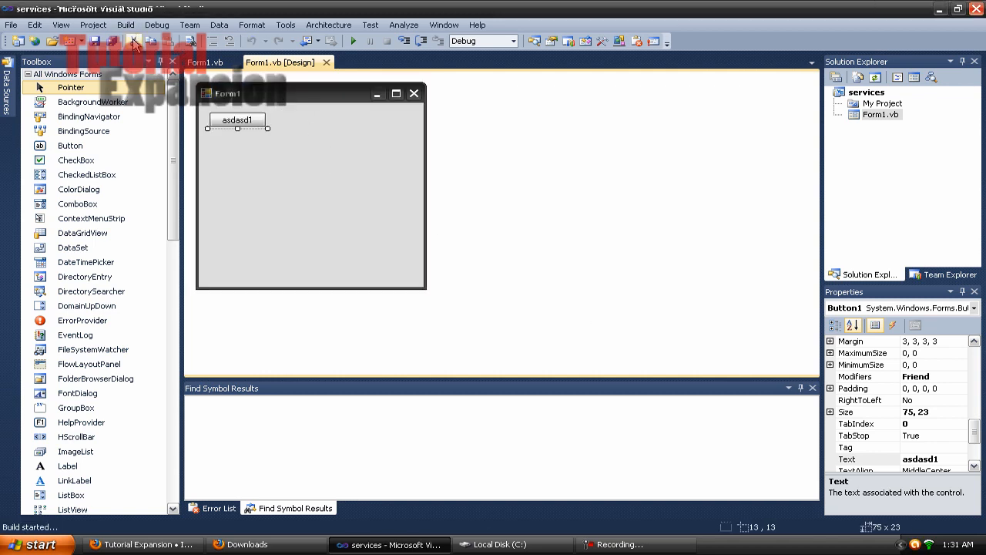
{"action": "left_click", "coordinate": [34, 544]}
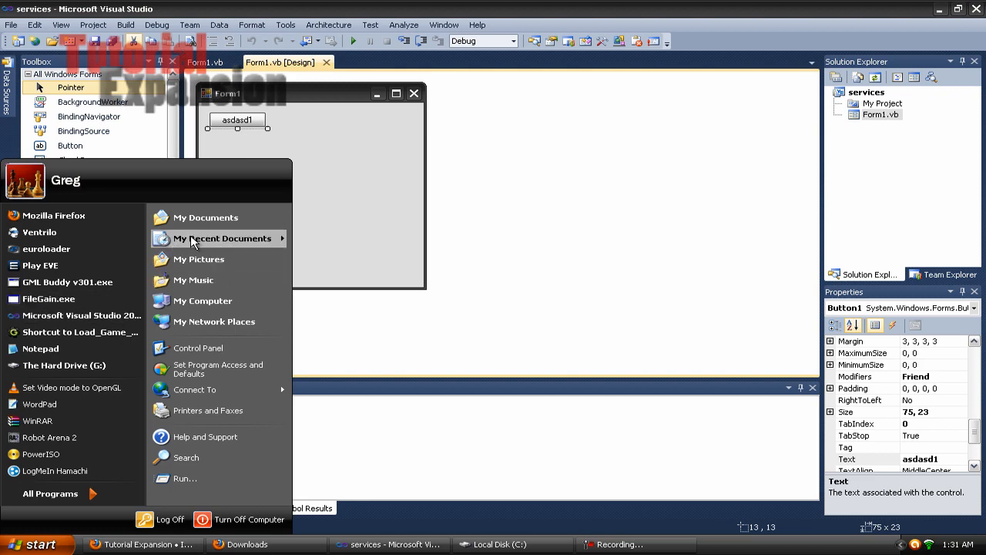
Step: Navigate Explorer from My Documents through Projects into the services project's bin folder
{"action": "left_click", "coordinate": [205, 217]}
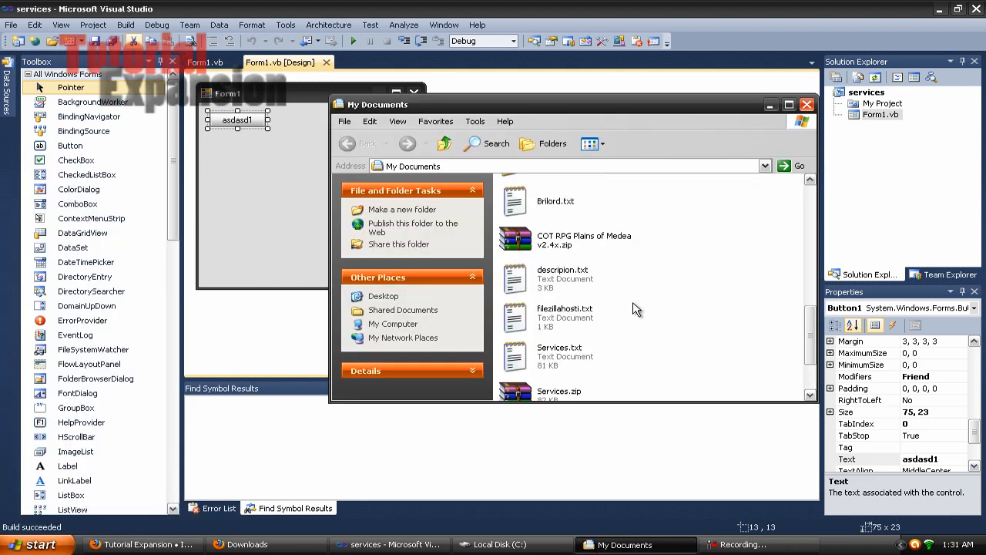
{"action": "scroll", "scroll_direction": "up", "scroll_amount": 3}
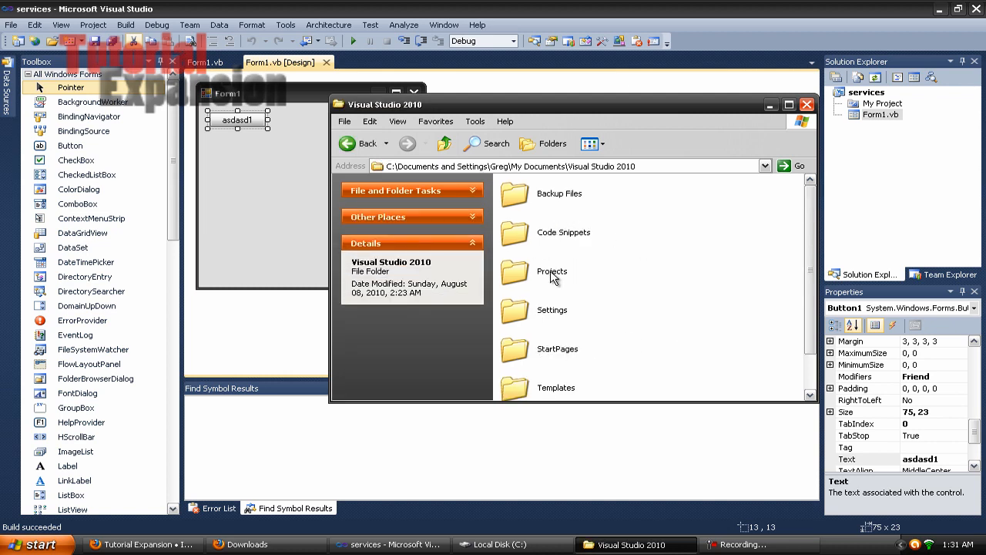
{"action": "double_click", "coordinate": [552, 271]}
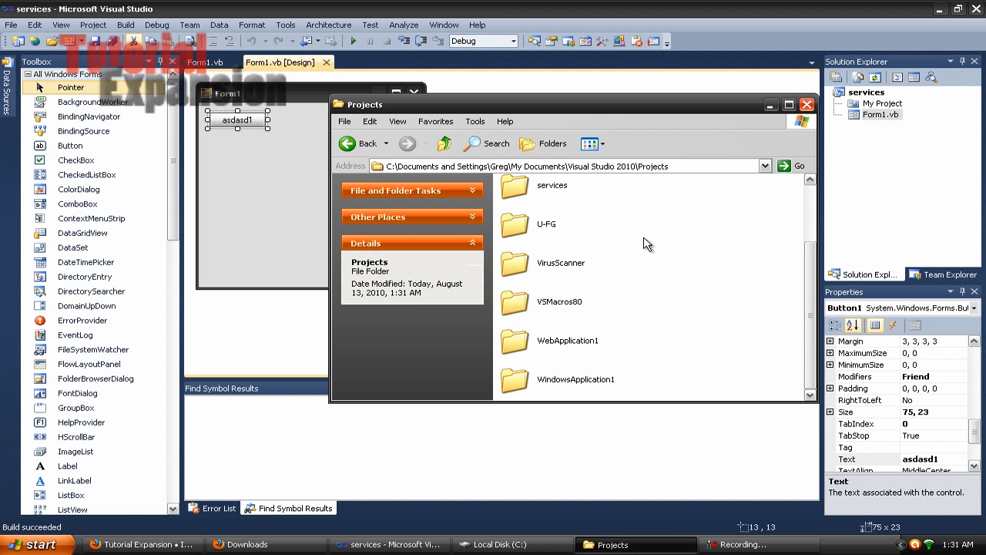
{"action": "mouse_move", "coordinate": [601, 367]}
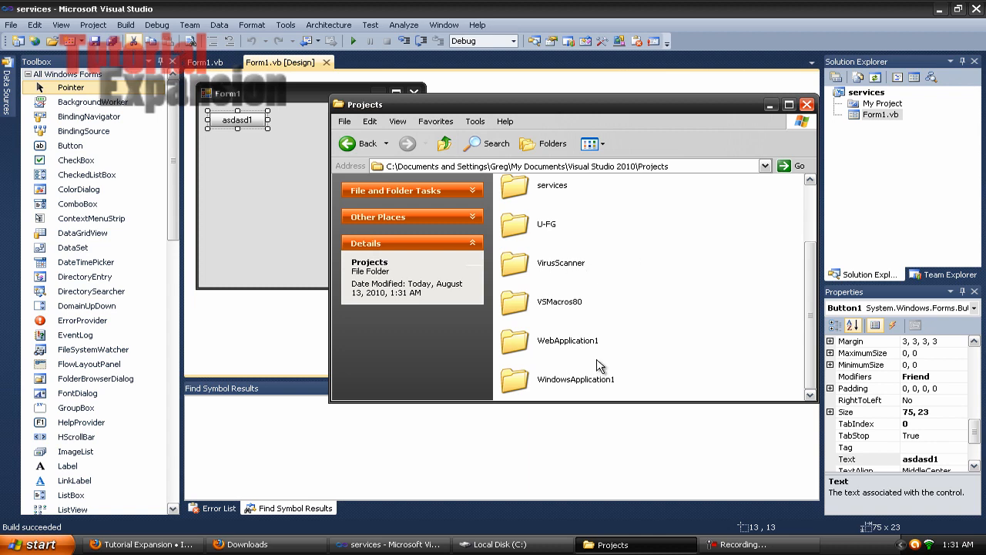
{"action": "double_click", "coordinate": [551, 185]}
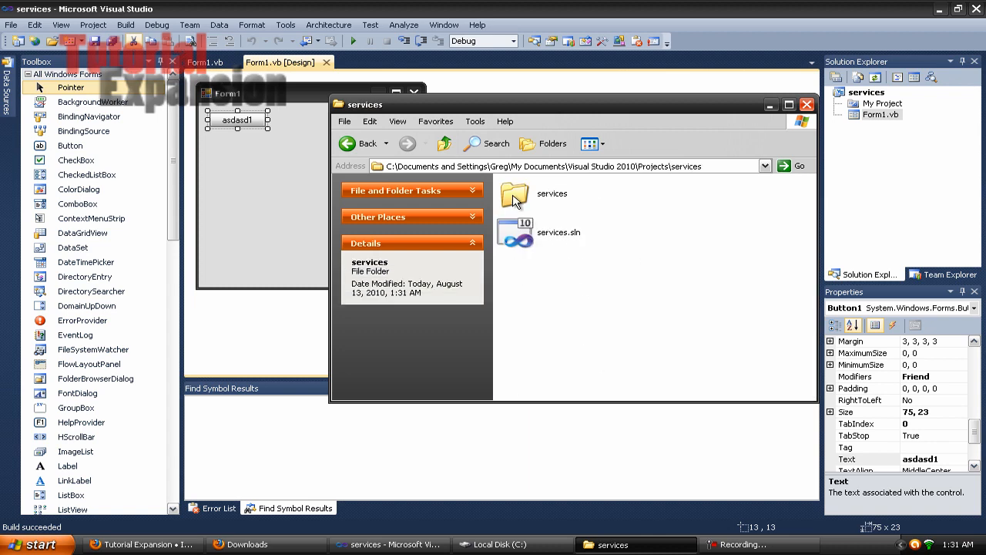
{"action": "double_click", "coordinate": [515, 193]}
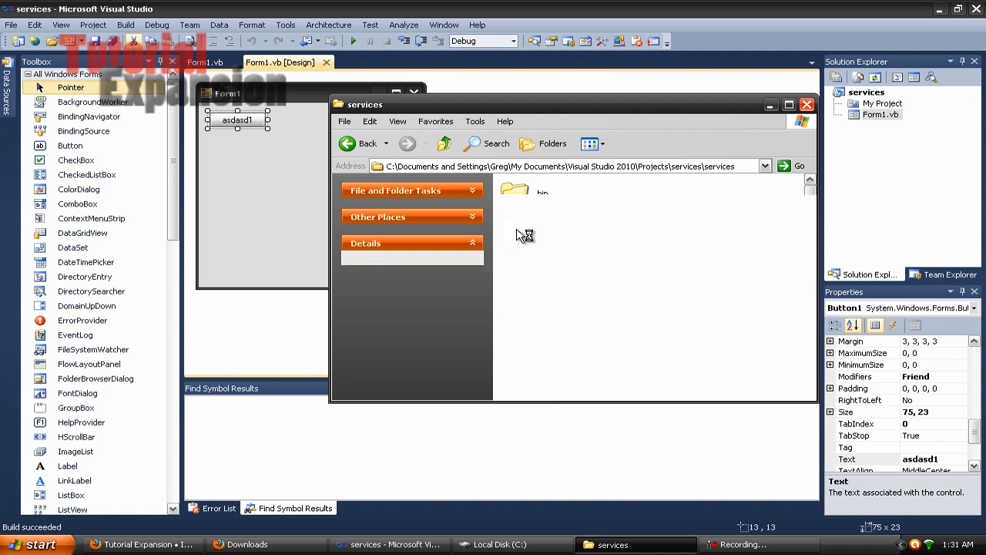
{"action": "double_click", "coordinate": [515, 189]}
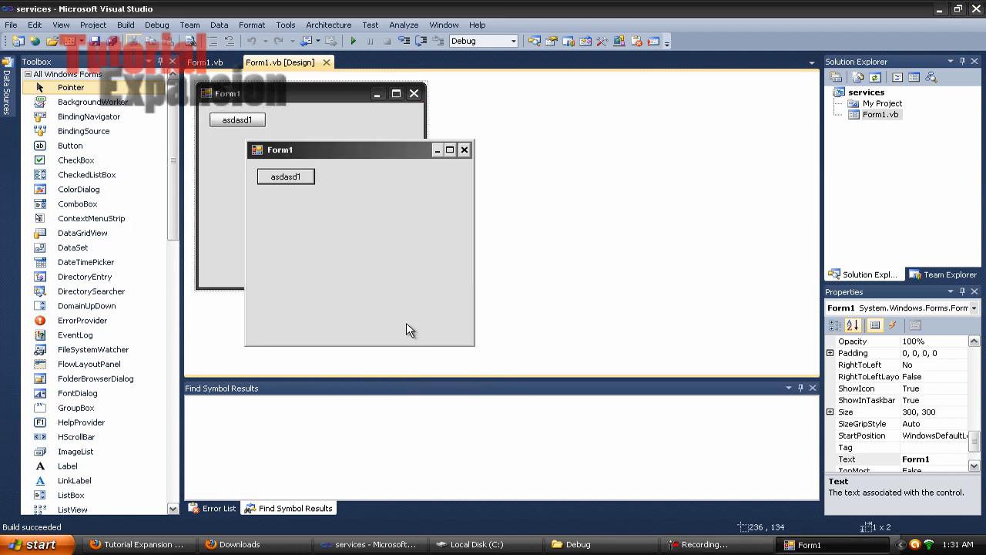
Step: Show the hello message from the running form's asdasd1 button, then close the test form
{"action": "left_click_drag", "start_coordinate": [281, 150], "coordinate": [355, 224]}
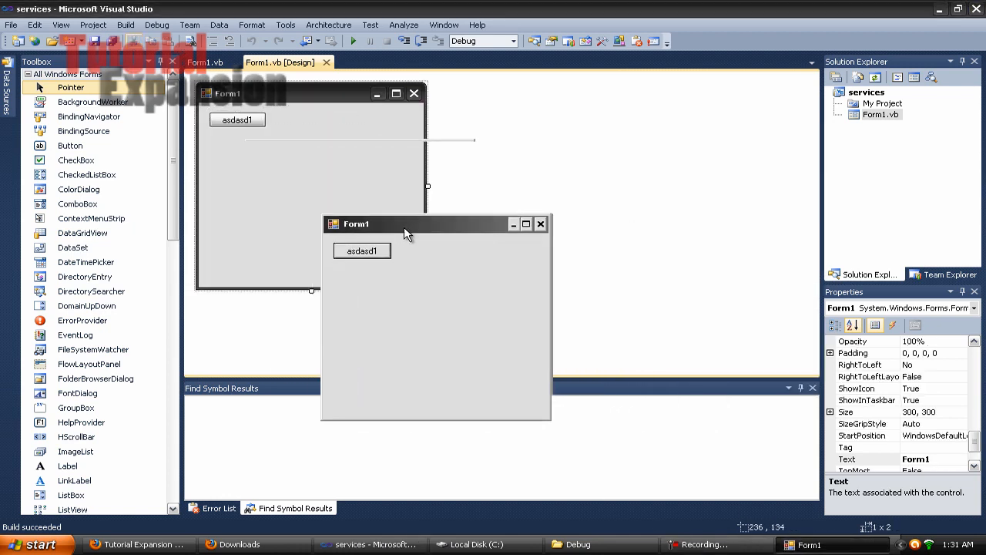
{"action": "left_click", "coordinate": [362, 249]}
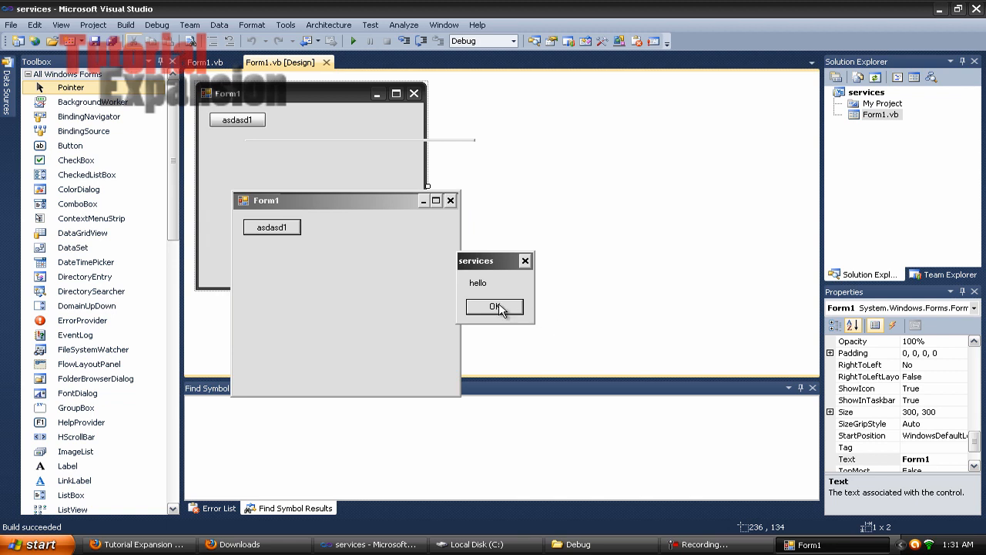
{"action": "left_click", "coordinate": [493, 307]}
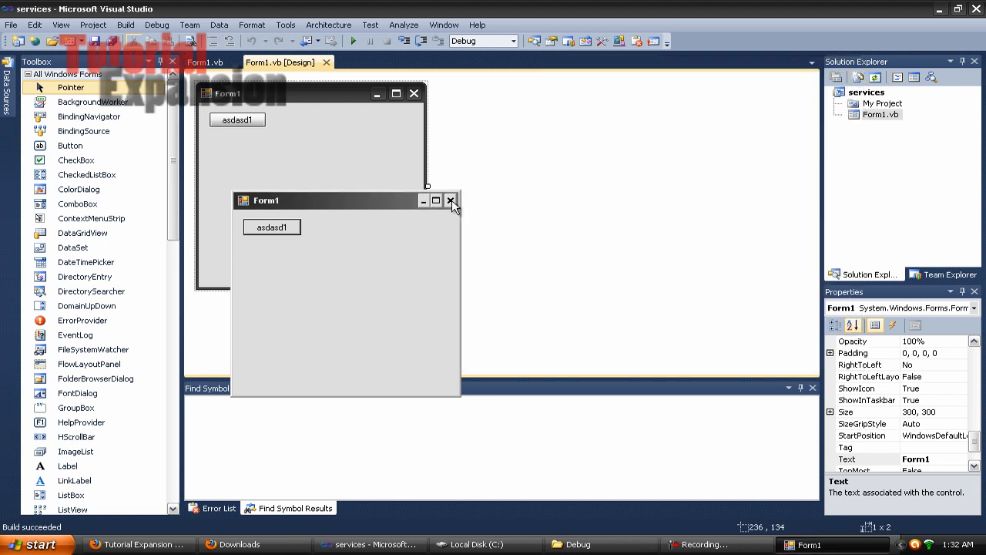
{"action": "left_click", "coordinate": [452, 200]}
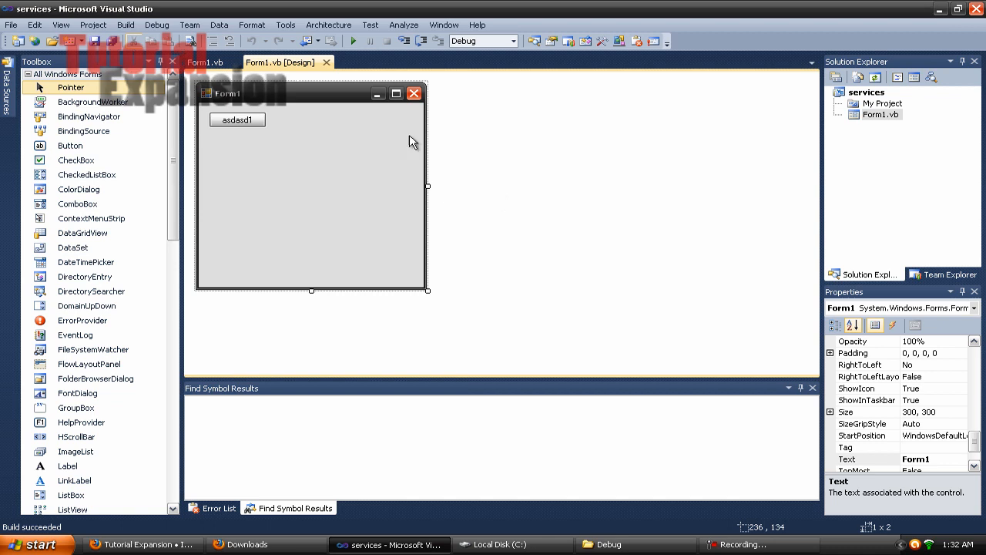
Step: Set Form1's ShowInTaskbar property to False in the Properties window
{"action": "scroll", "scroll_direction": "down", "scroll_amount": 3}
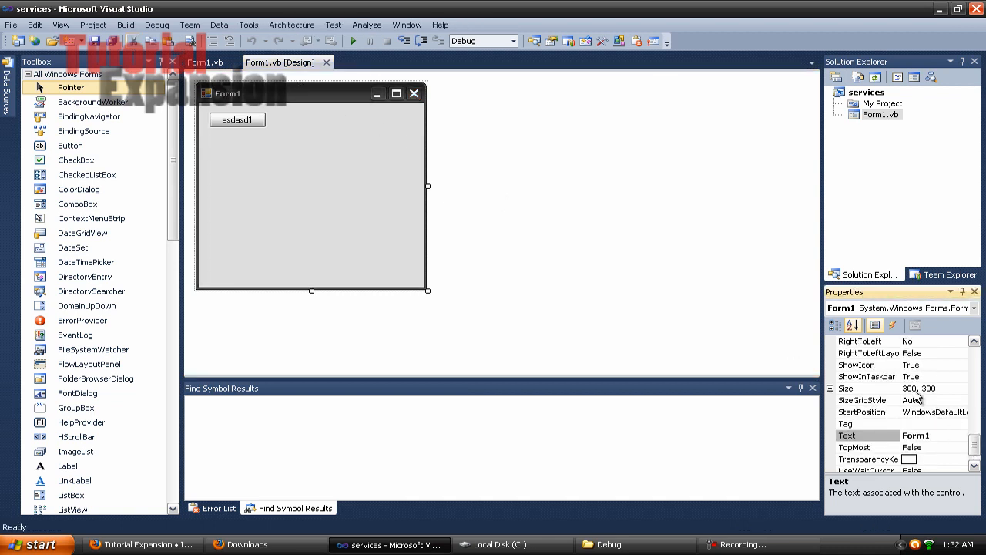
{"action": "left_click", "coordinate": [866, 376]}
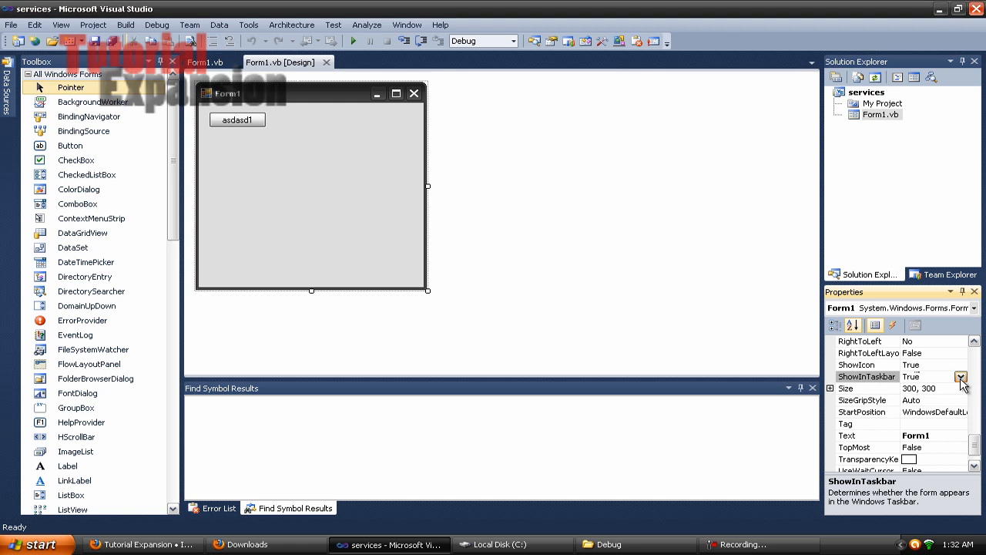
{"action": "left_click", "coordinate": [962, 376]}
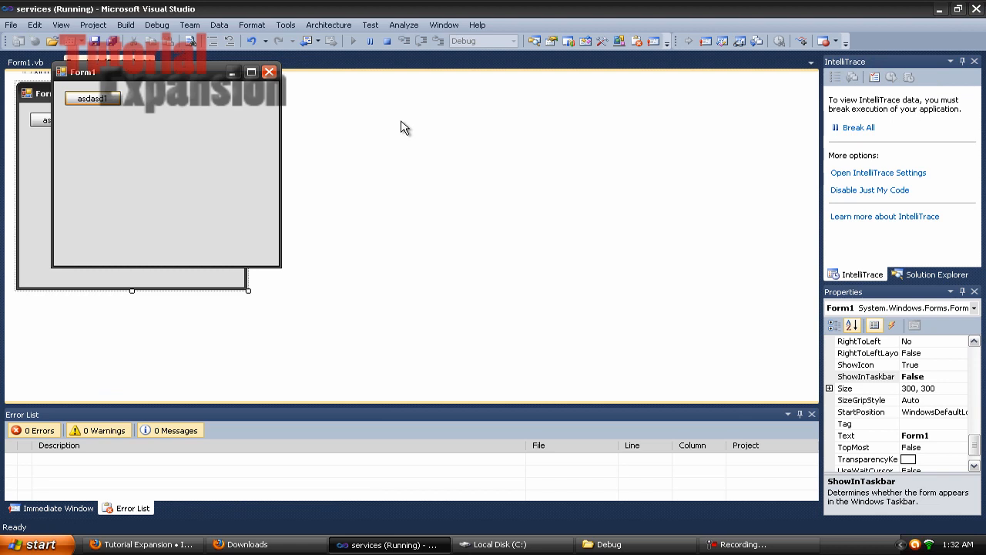
Step: Check Task Manager's Processes list with Ctrl+Shift+Esc, then close Task Manager
{"action": "key", "text": "ctrl+shift+esc"}
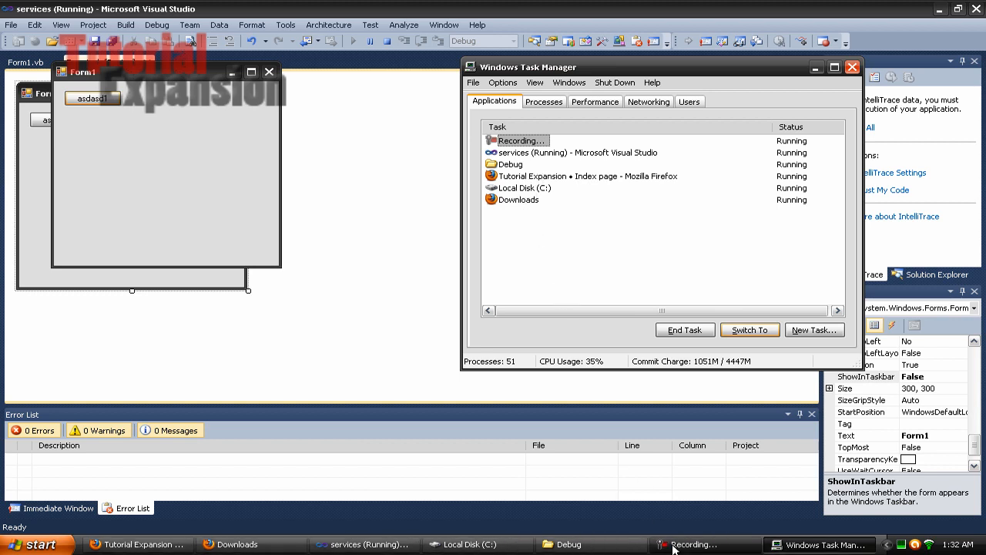
{"action": "mouse_move", "coordinate": [552, 112]}
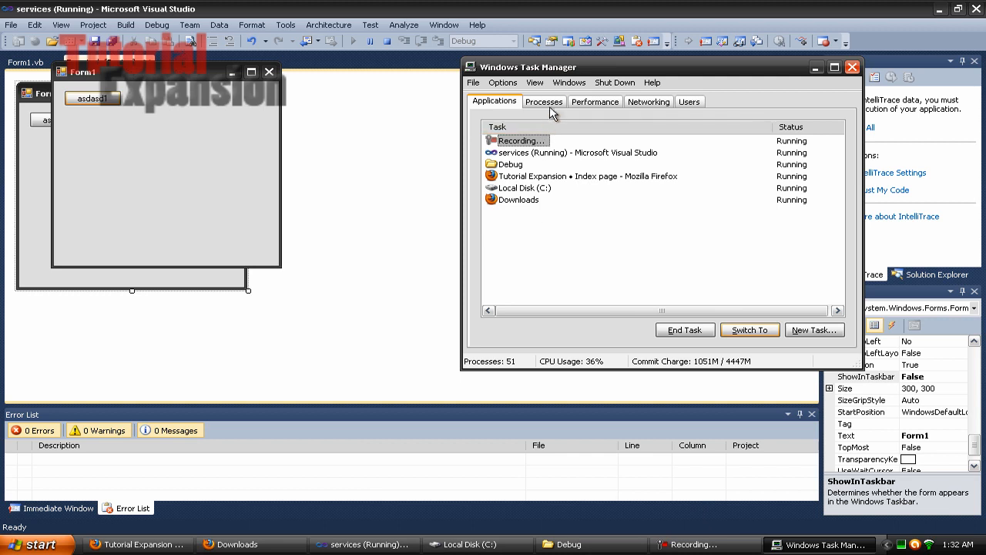
{"action": "left_click", "coordinate": [544, 102]}
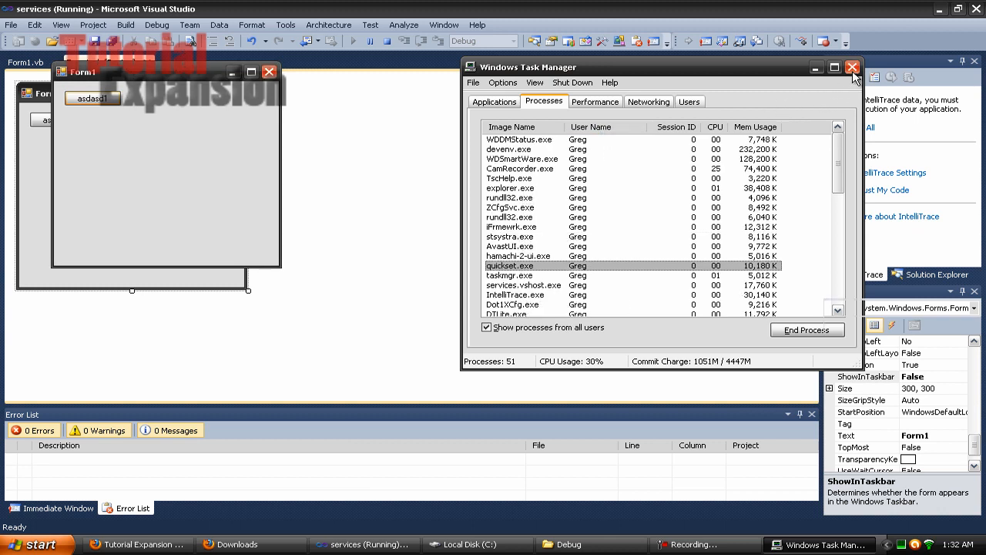
{"action": "left_click", "coordinate": [853, 67]}
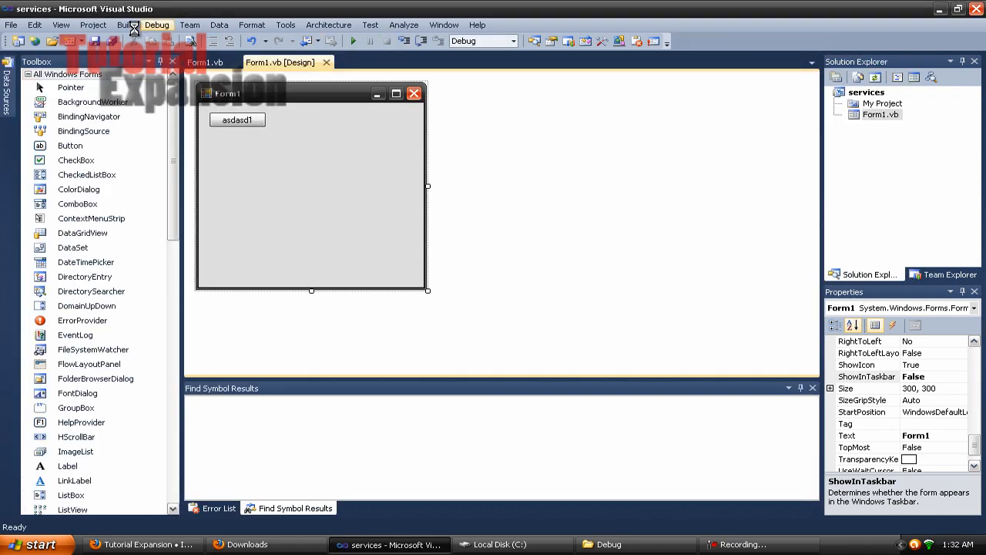
Step: Build the services project and enter its Debug output folder
{"action": "left_click", "coordinate": [126, 25]}
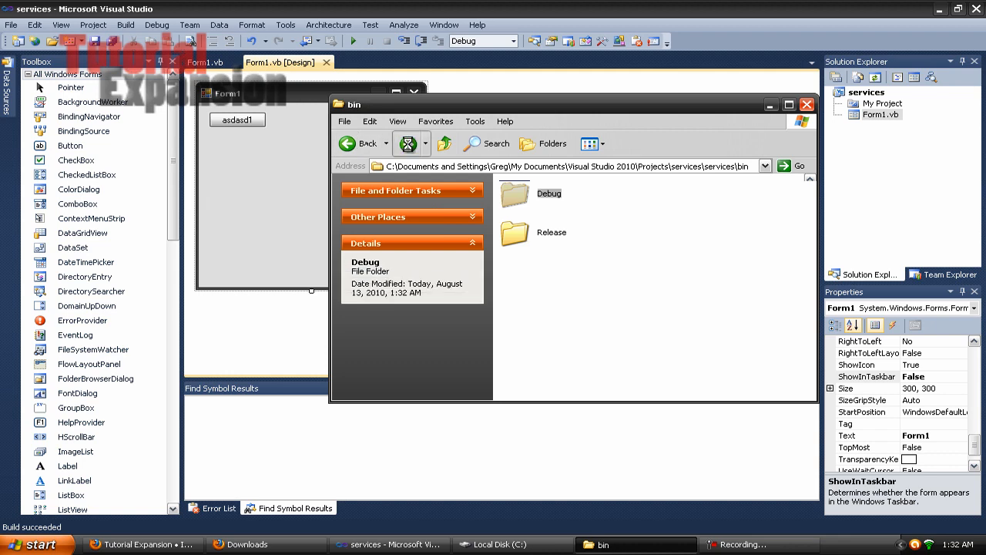
{"action": "double_click", "coordinate": [549, 194]}
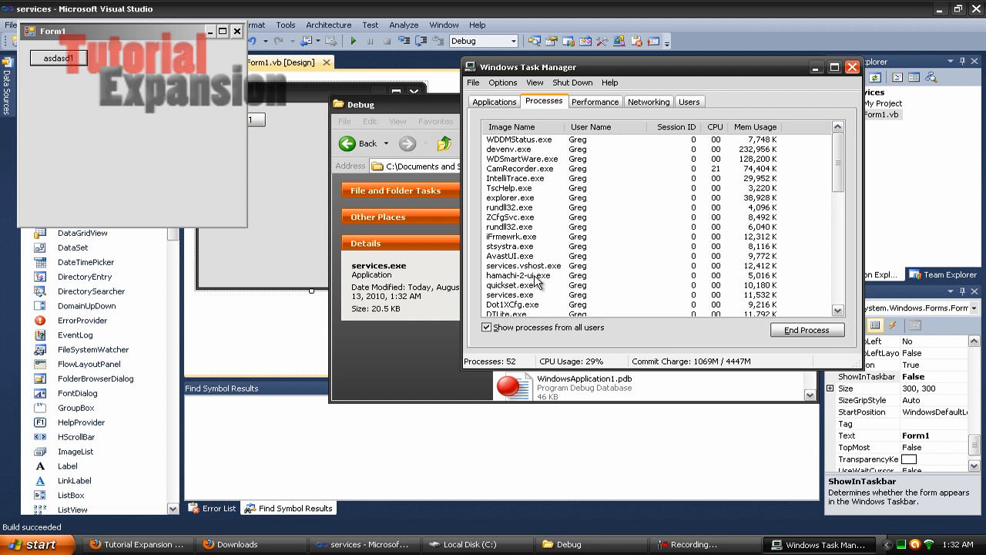
Step: Twice try to end services.exe in Task Manager, each time refused as a critical system process
{"action": "left_click", "coordinate": [511, 295]}
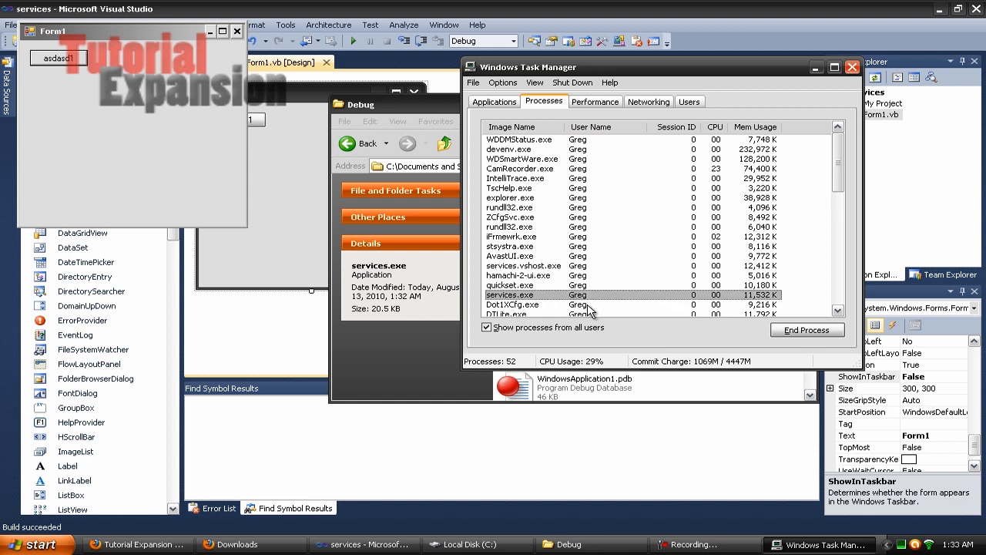
{"action": "left_click", "coordinate": [494, 102]}
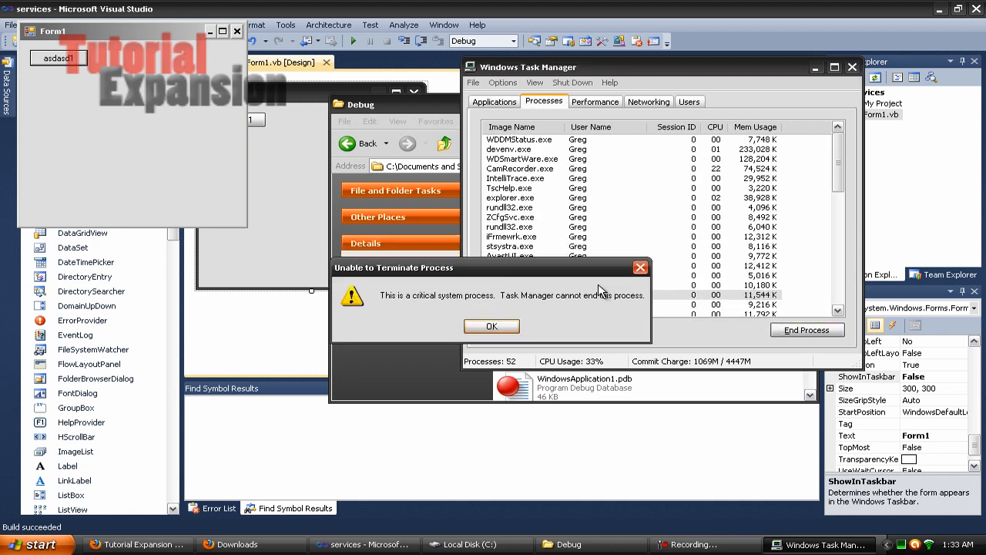
{"action": "left_click", "coordinate": [490, 327]}
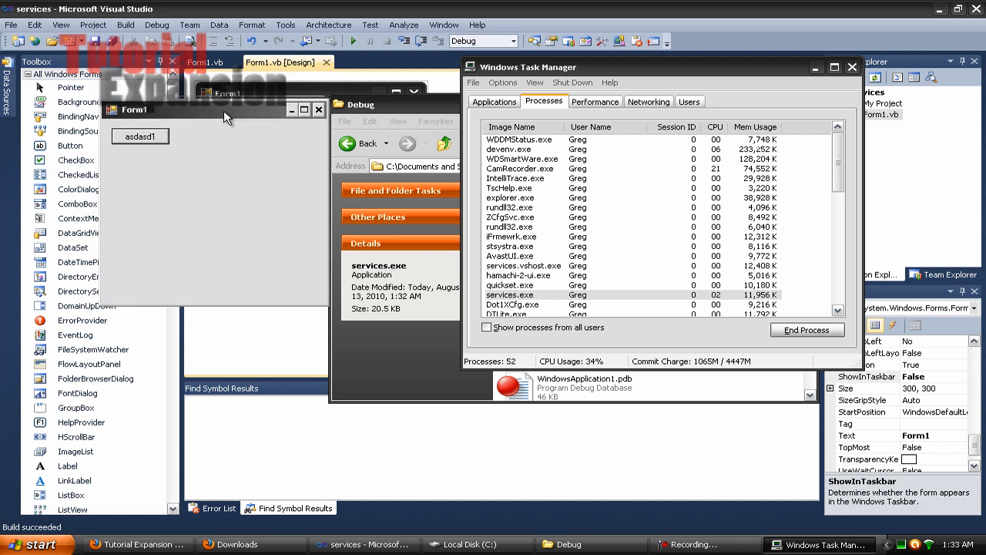
{"action": "left_click", "coordinate": [524, 295]}
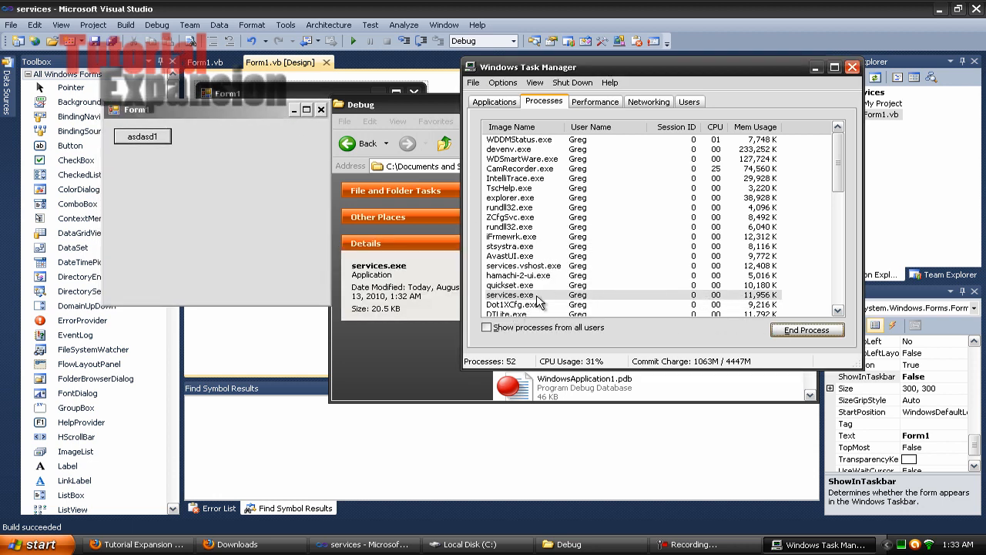
{"action": "left_click", "coordinate": [808, 330]}
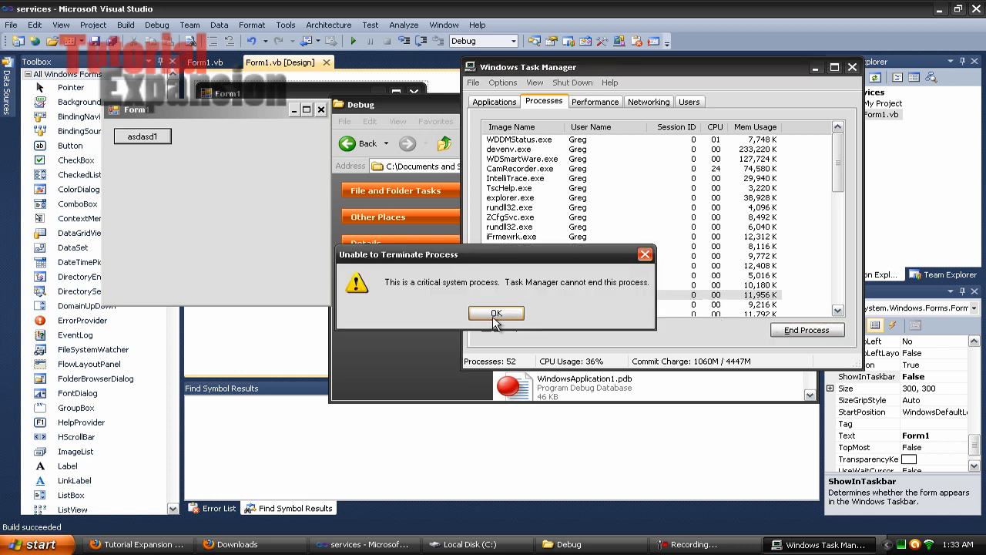
{"action": "left_click", "coordinate": [496, 313]}
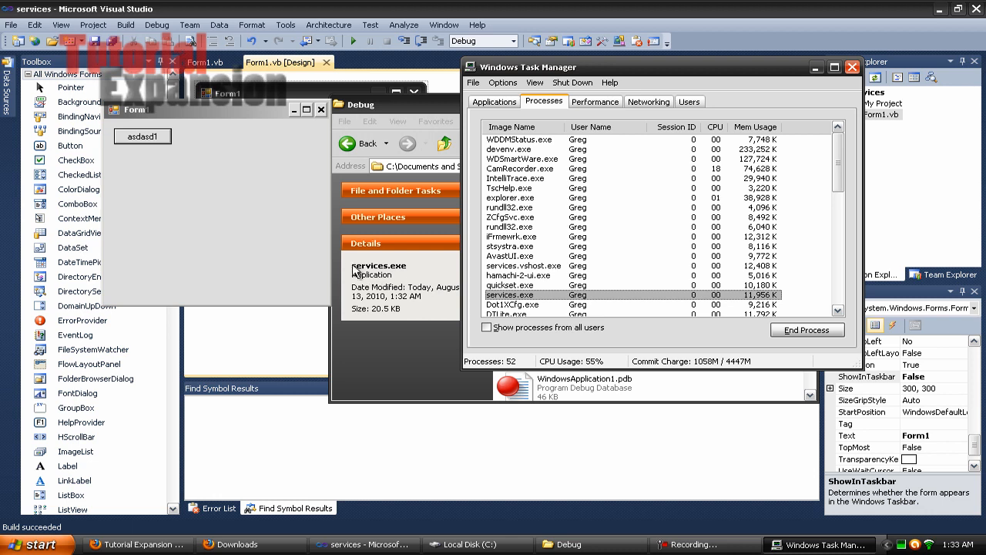
{"action": "mouse_move", "coordinate": [225, 153]}
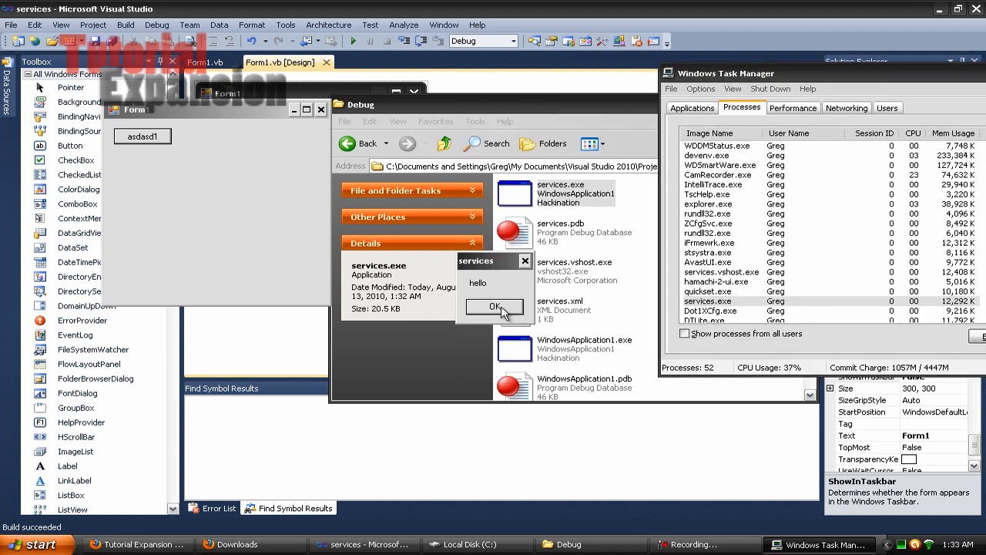
Step: Dismiss the hello message and close the services form from its own window
{"action": "left_click", "coordinate": [494, 306]}
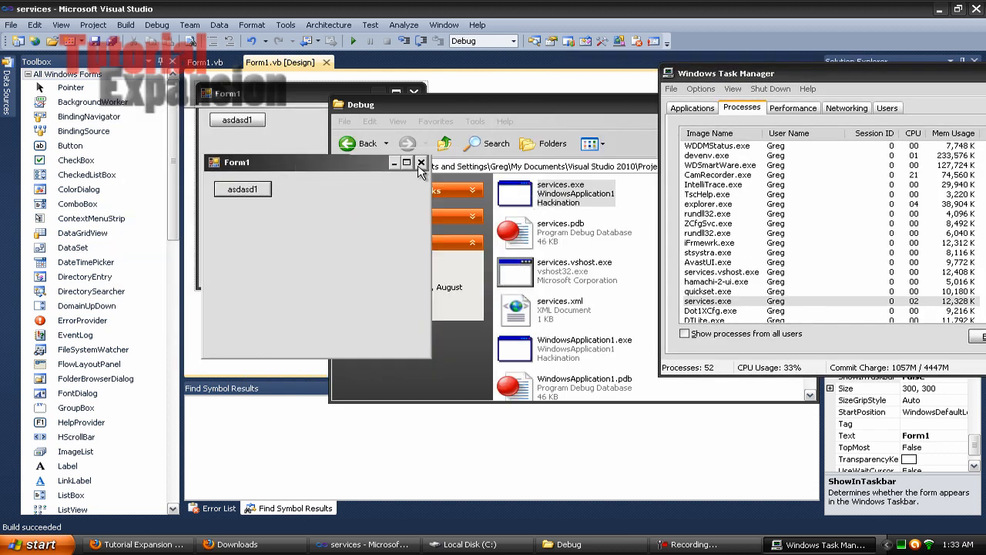
{"action": "left_click", "coordinate": [422, 162]}
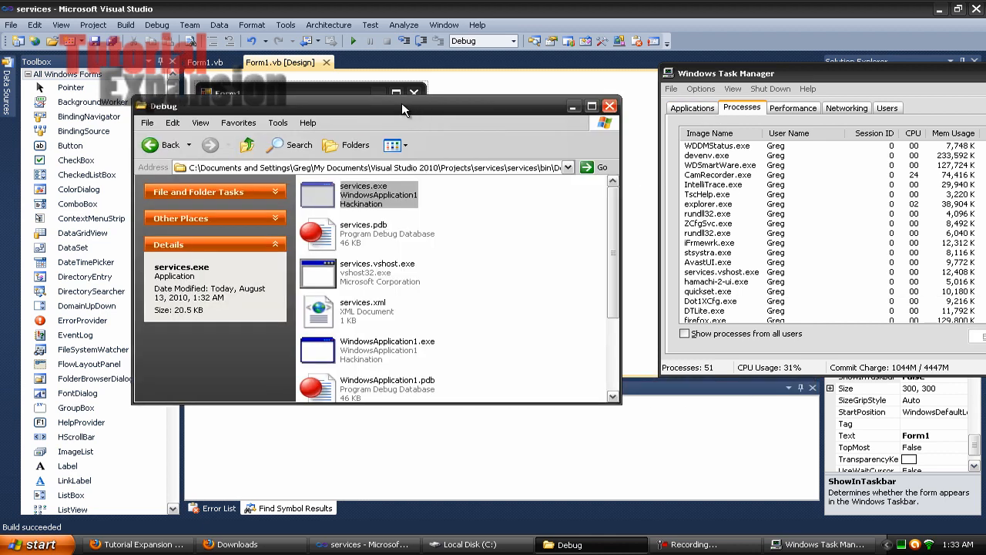